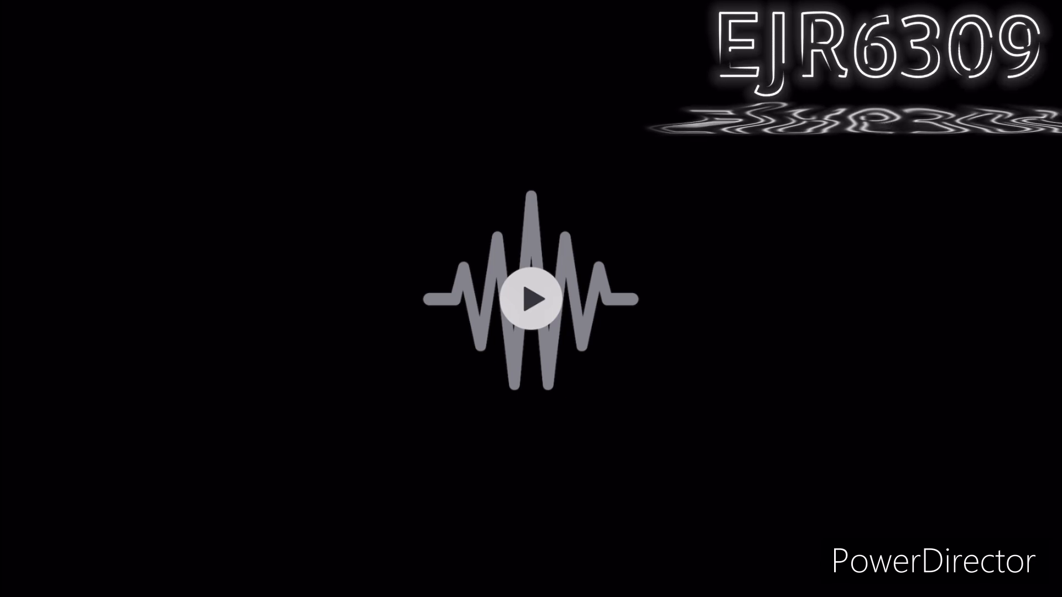
{"action": "left_click", "coordinate": [534, 298]}
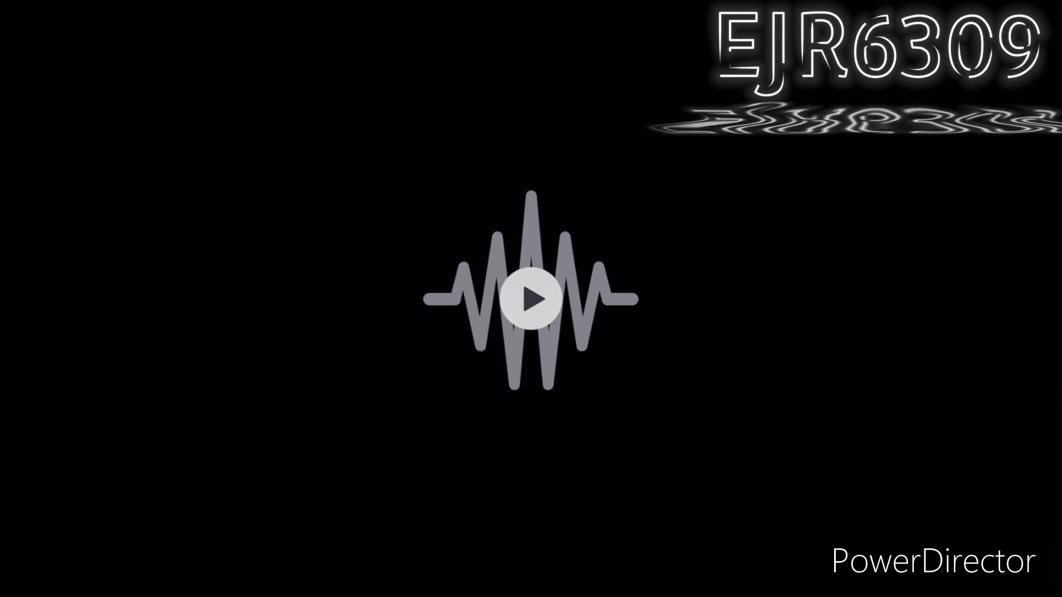
{"action": "left_click", "coordinate": [532, 301]}
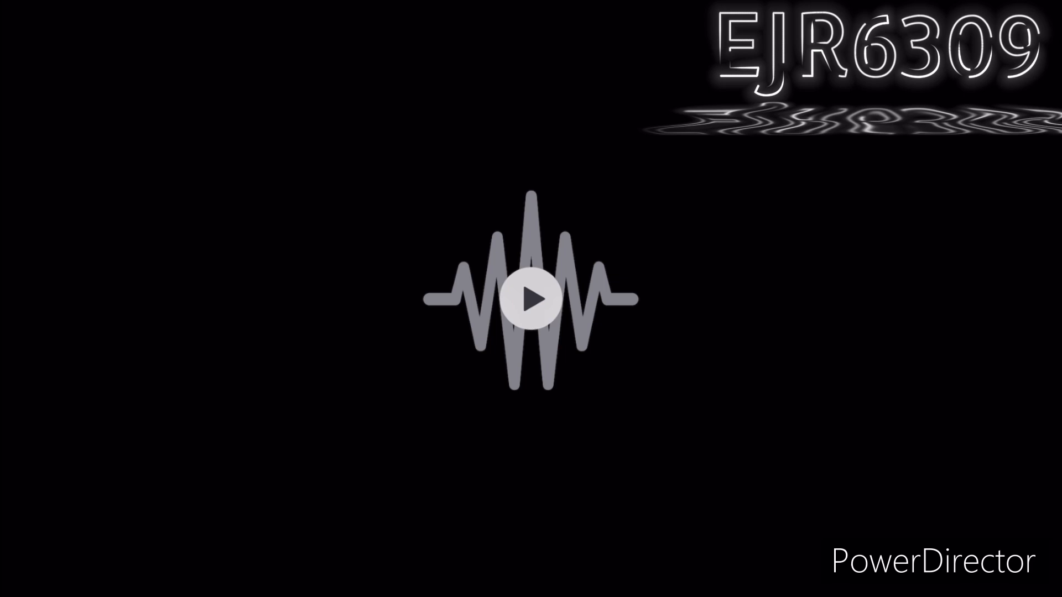
{"action": "left_click", "coordinate": [243, 68]}
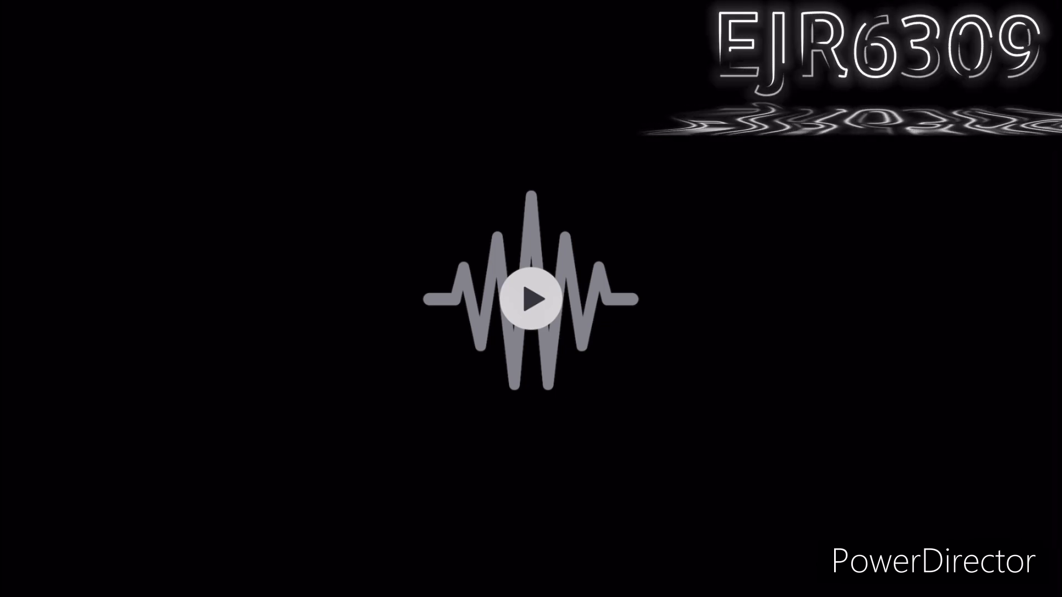
{"action": "left_click", "coordinate": [531, 298]}
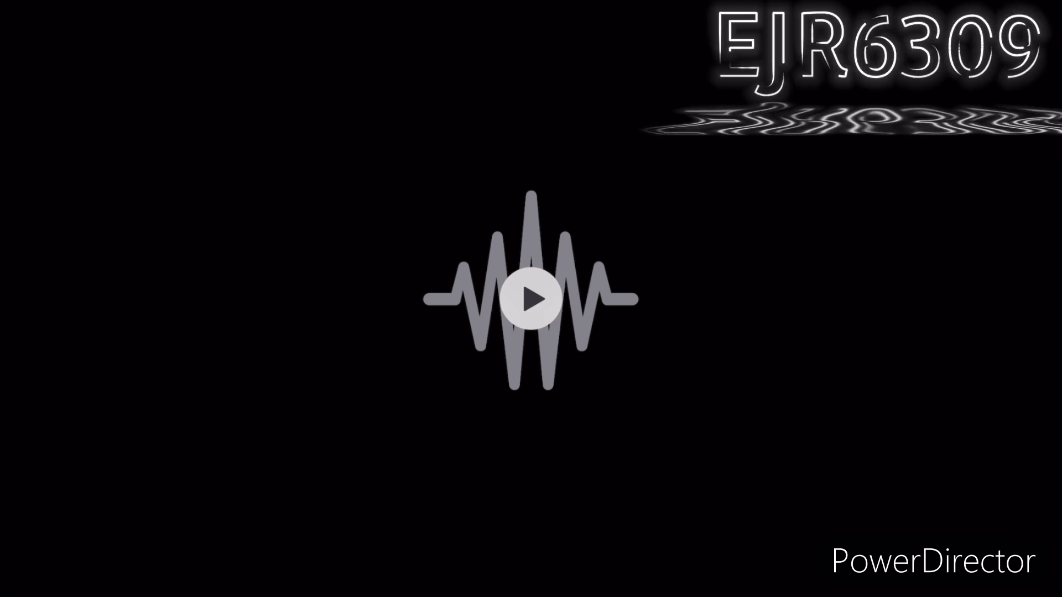
{"action": "left_click", "coordinate": [532, 300]}
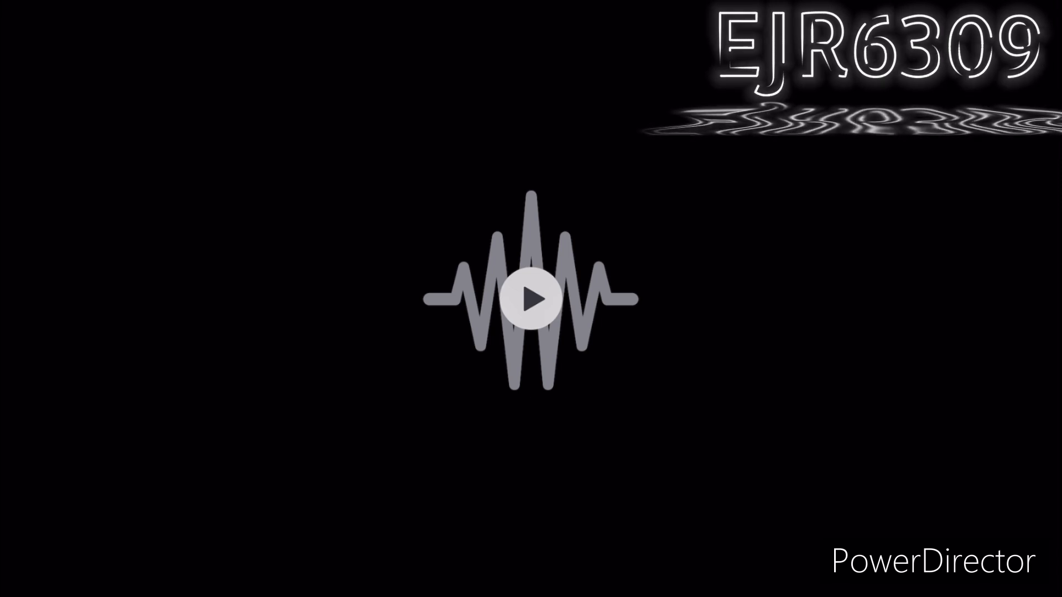
{"action": "left_click", "coordinate": [532, 299]}
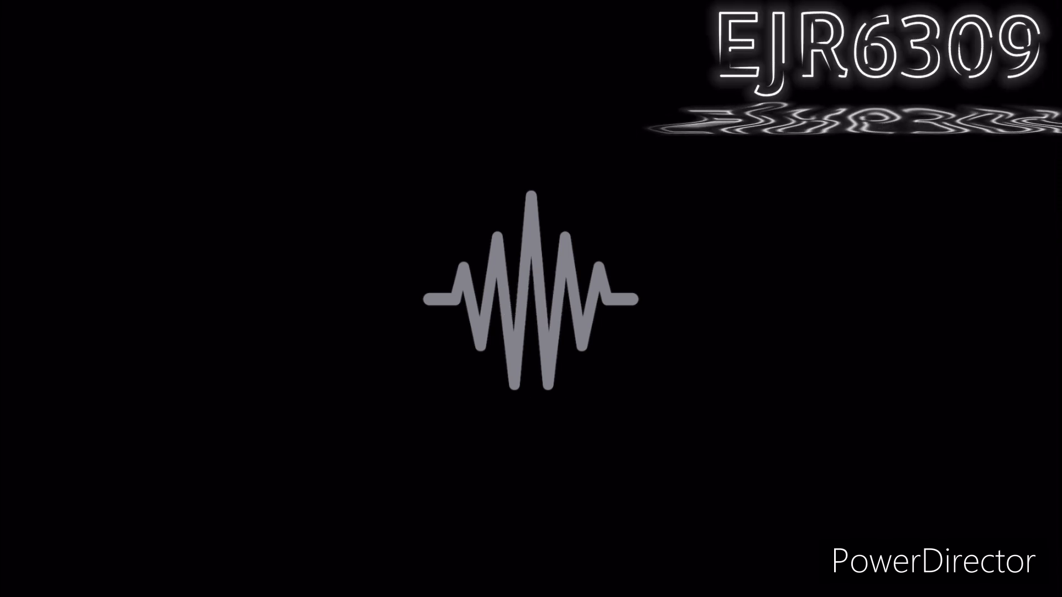